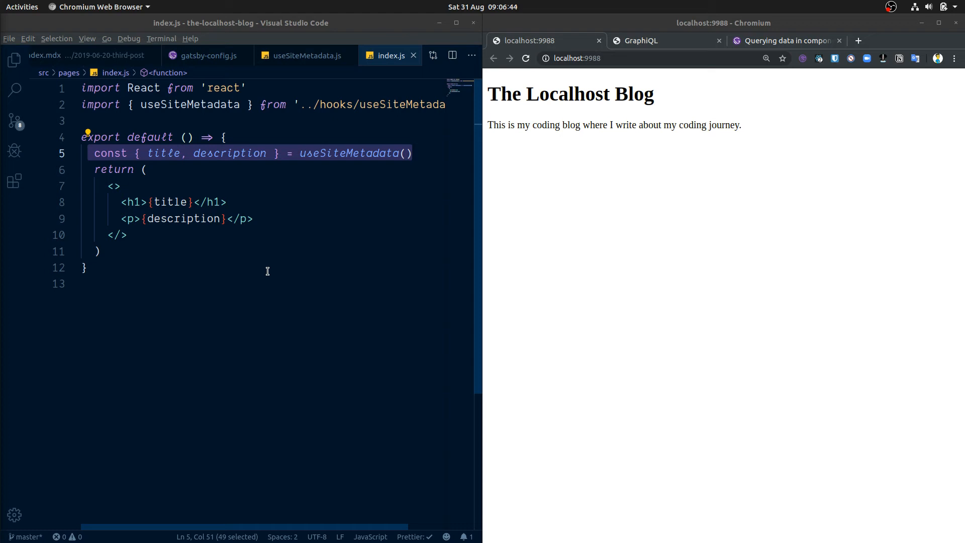
- Commit the config and dependency changes, then stage the site metadata hook
left_click(85, 267)
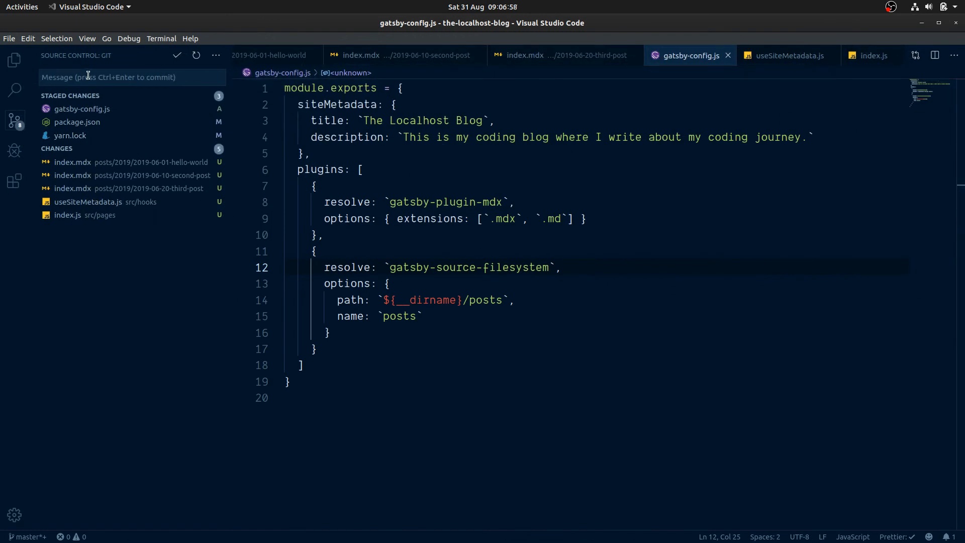
type("config m")
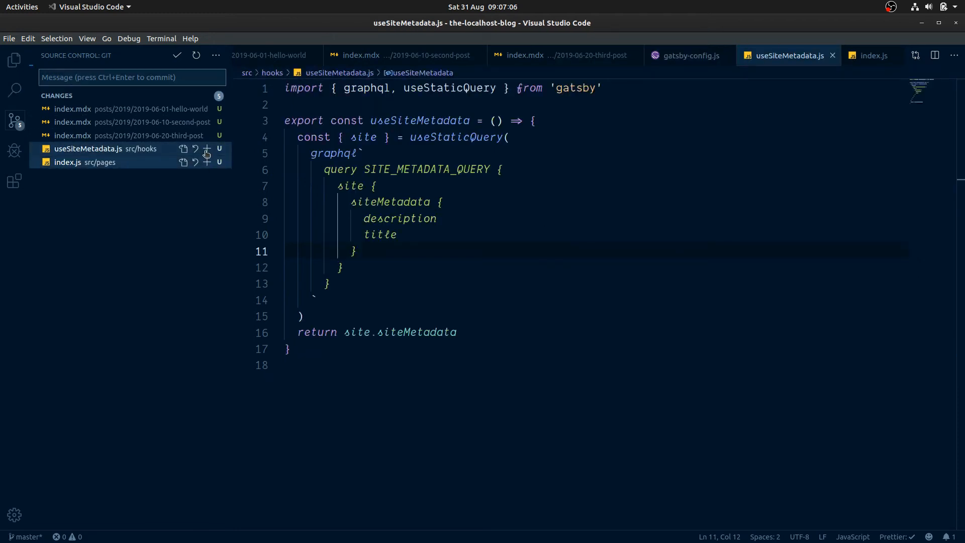
left_click(206, 149)
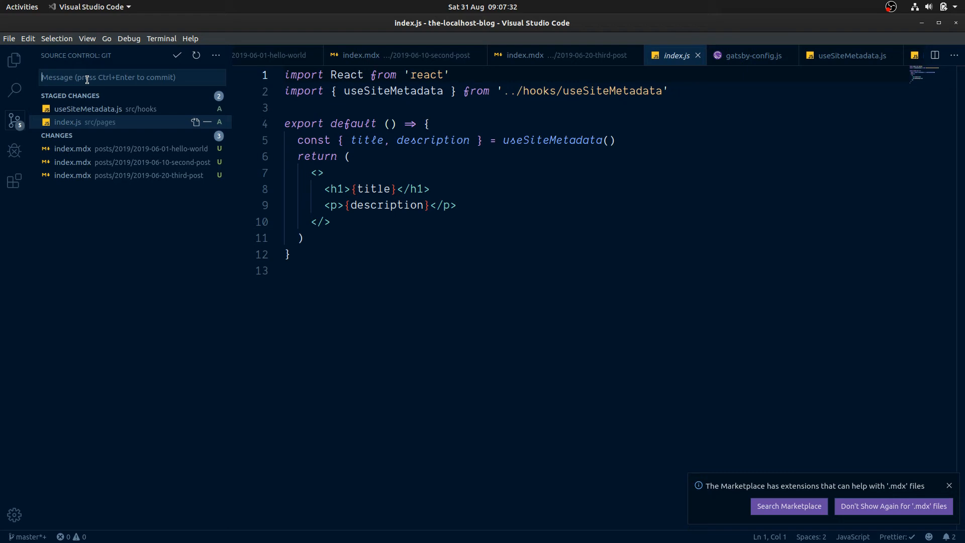
- Commit the site metadata hook with the index page, then commit the three posts
type("site met")
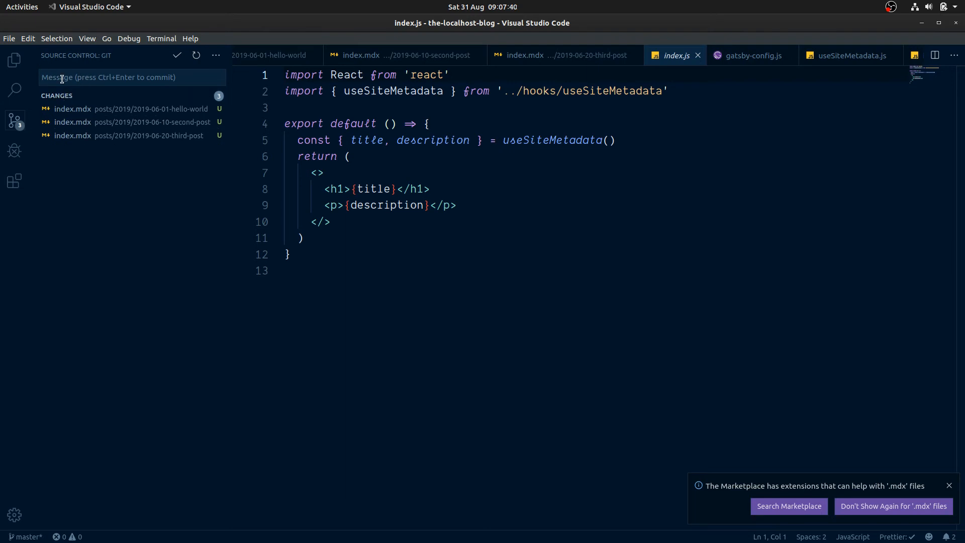
type("add posts")
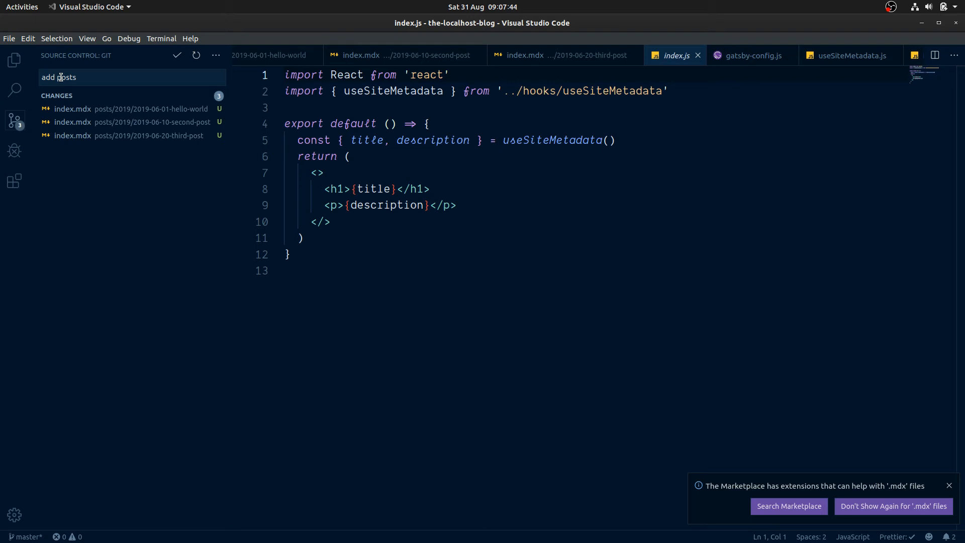
left_click(176, 55)
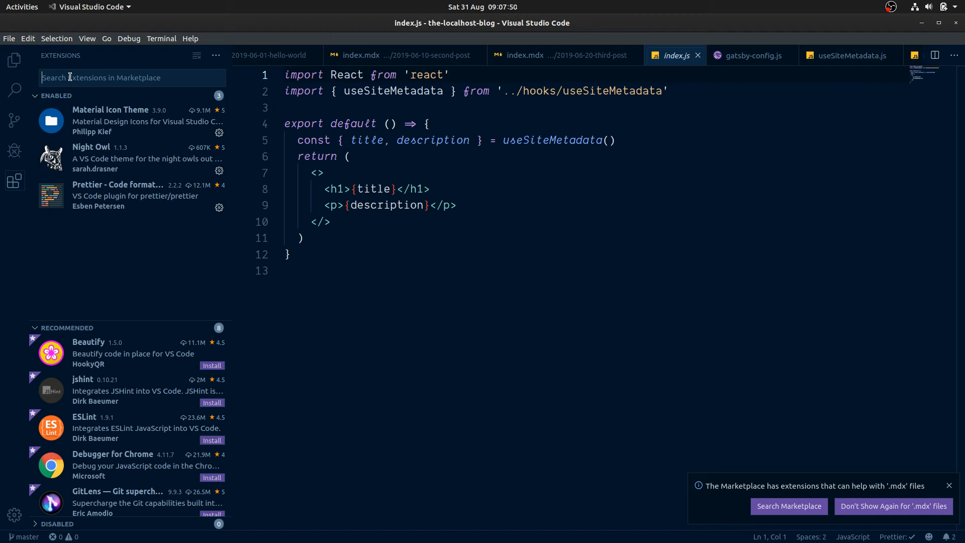
- Silence extension recommendations for .mdx files and search the marketplace for the MDX extension
type("auto")
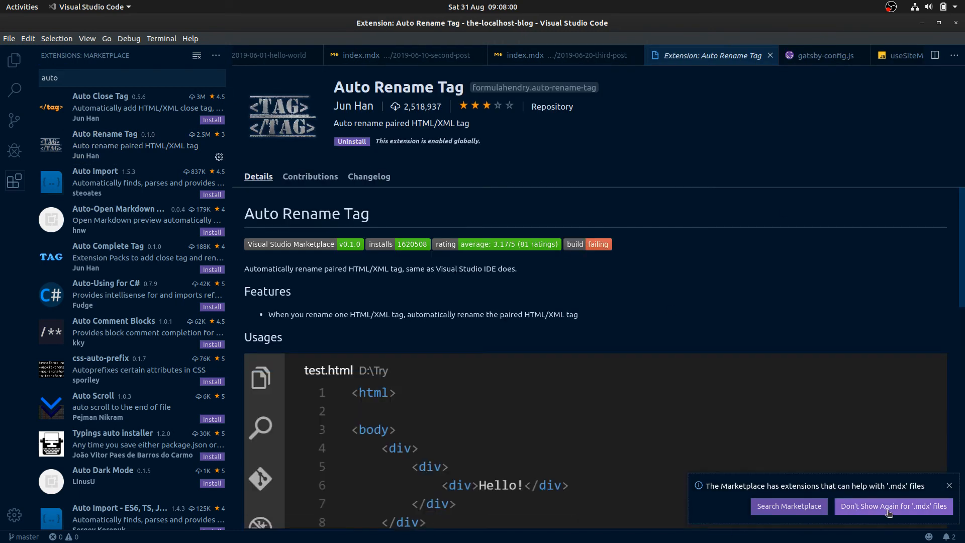
left_click(893, 506)
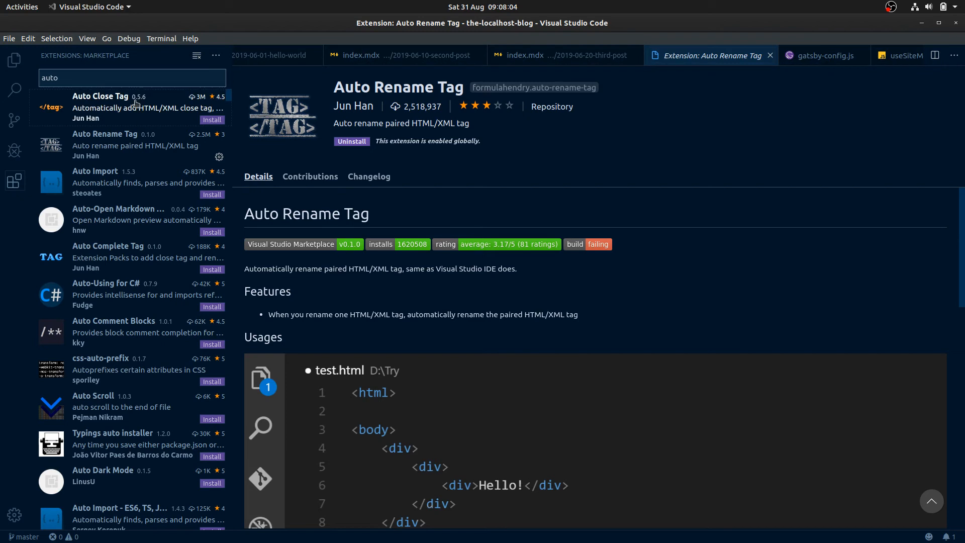
key("Backspace")
type("mdx")
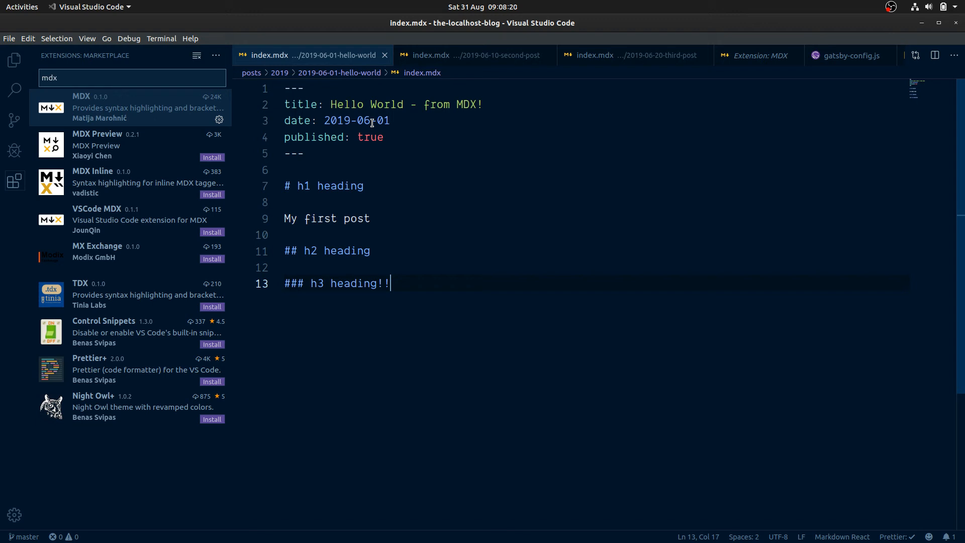
- Disable the MDX extension, re-enable it for the workspace, and reopen hello-world index.mdx
left_click(220, 119)
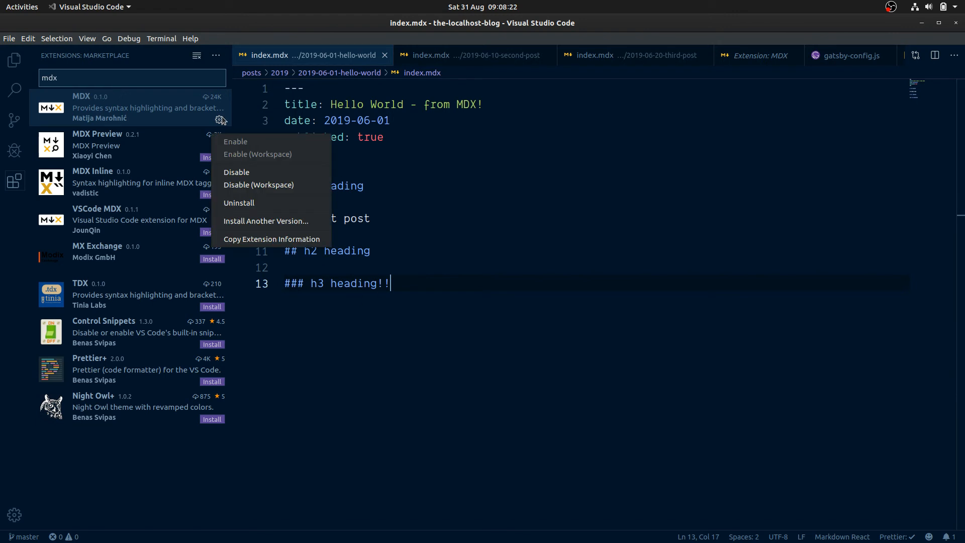
left_click(237, 172)
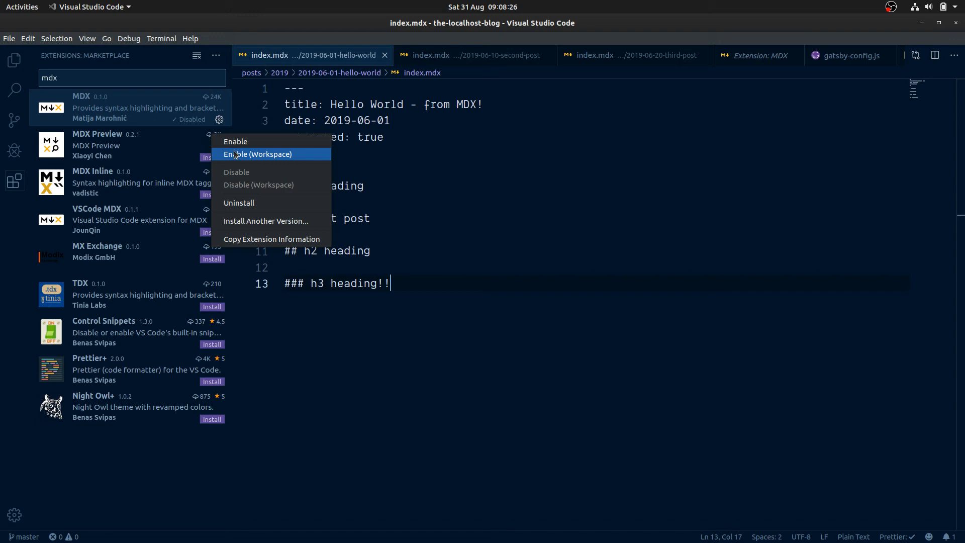
left_click(236, 141)
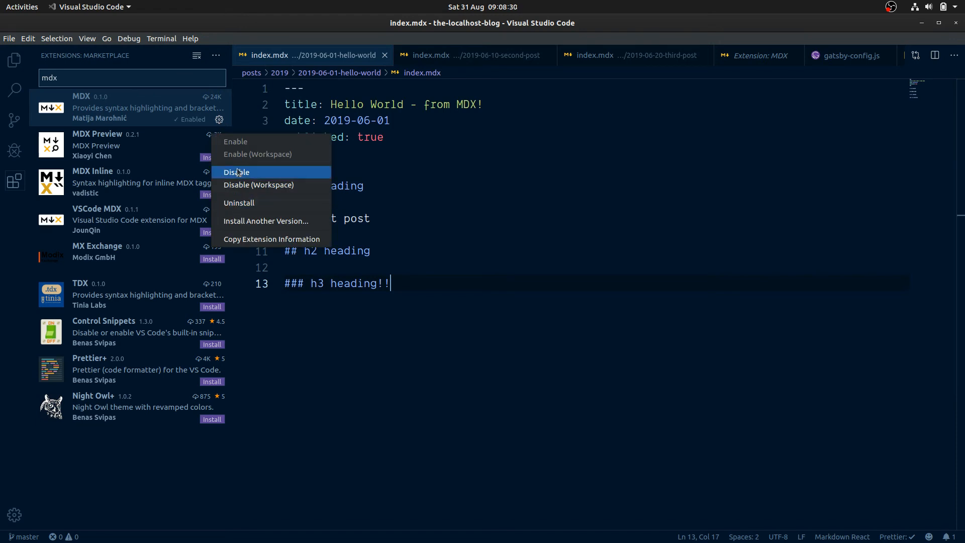
mouse_move(250, 173)
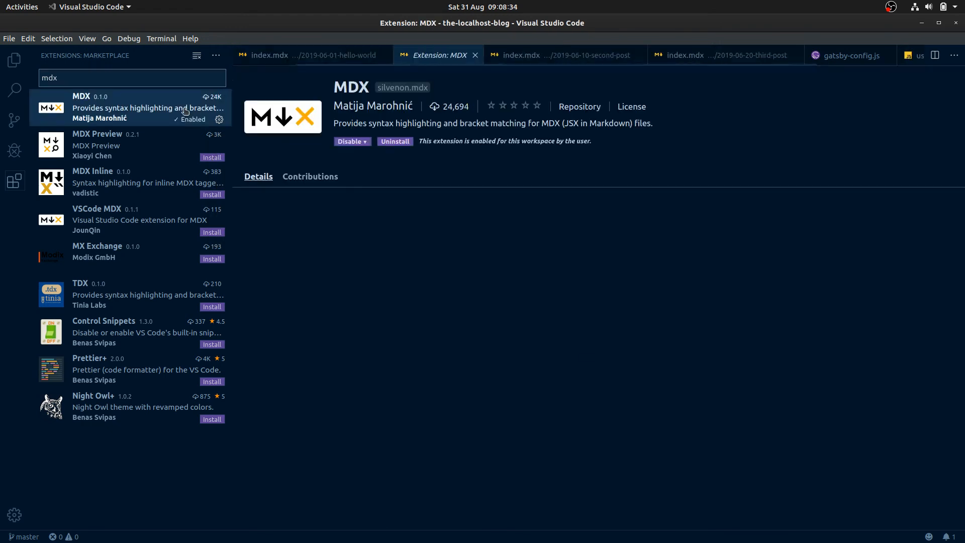
left_click(363, 140)
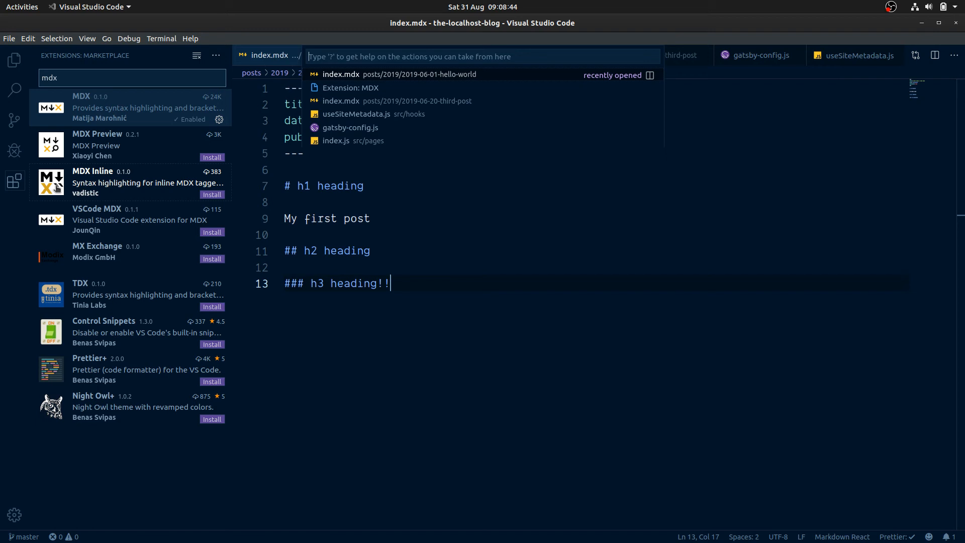
left_click(398, 74)
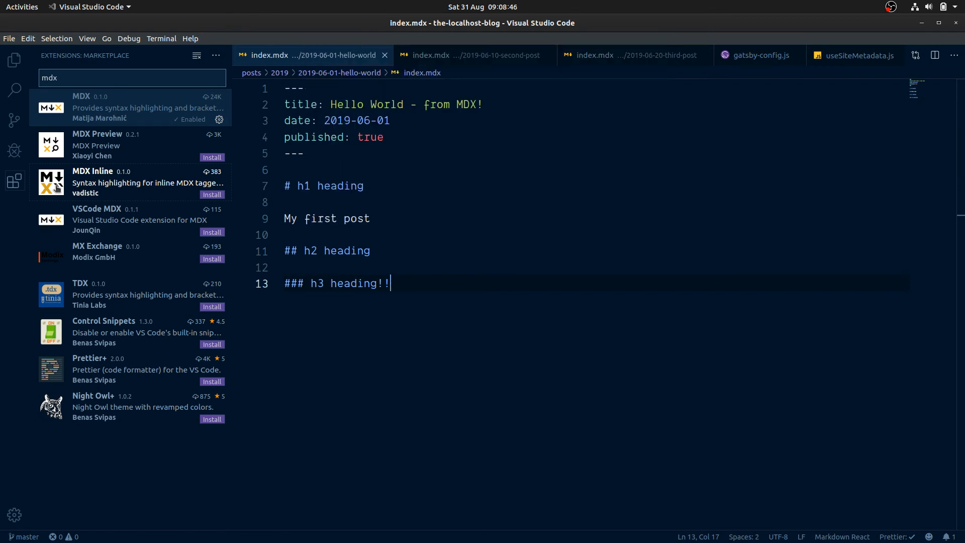
left_click(13, 181)
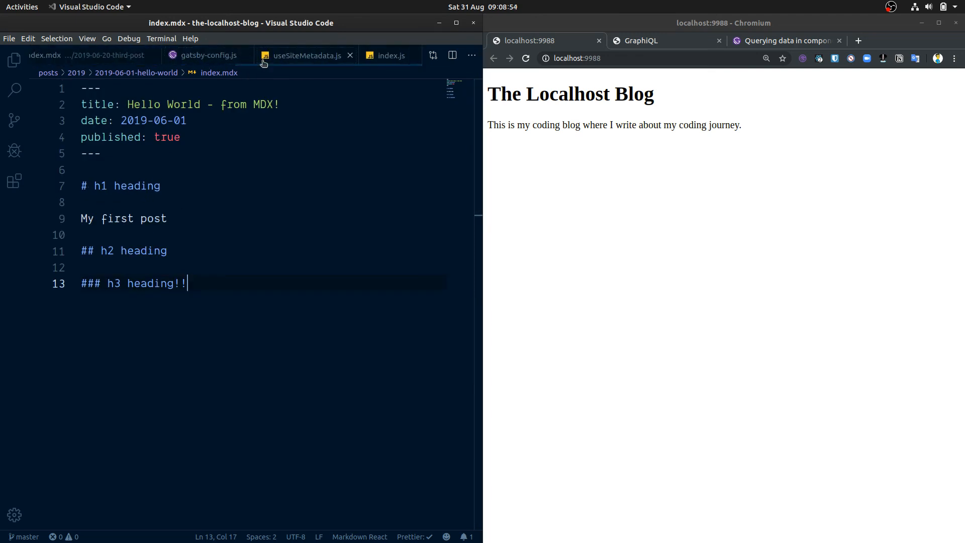
- Search the Gatsby docs for 'styled-components' and open the Styled Components guide
left_click(391, 56)
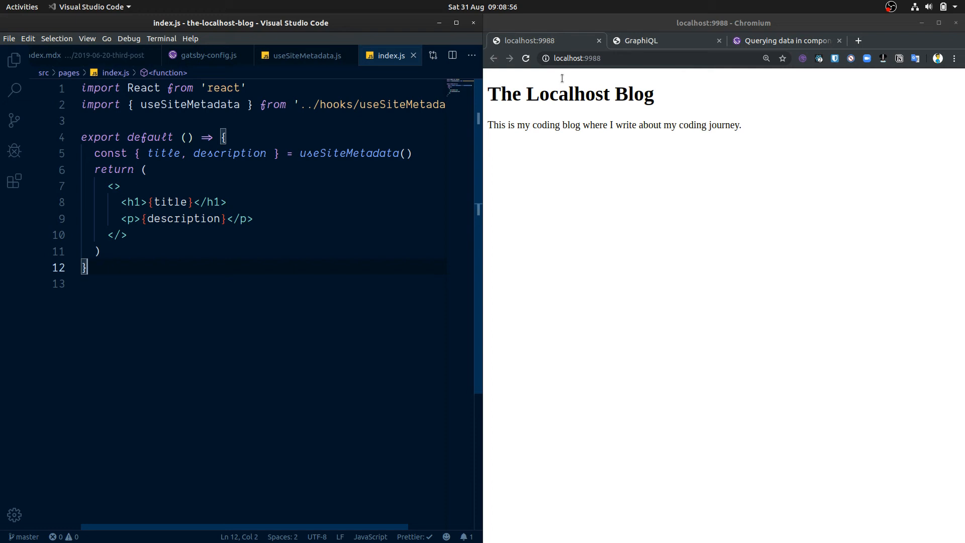
left_click(788, 40)
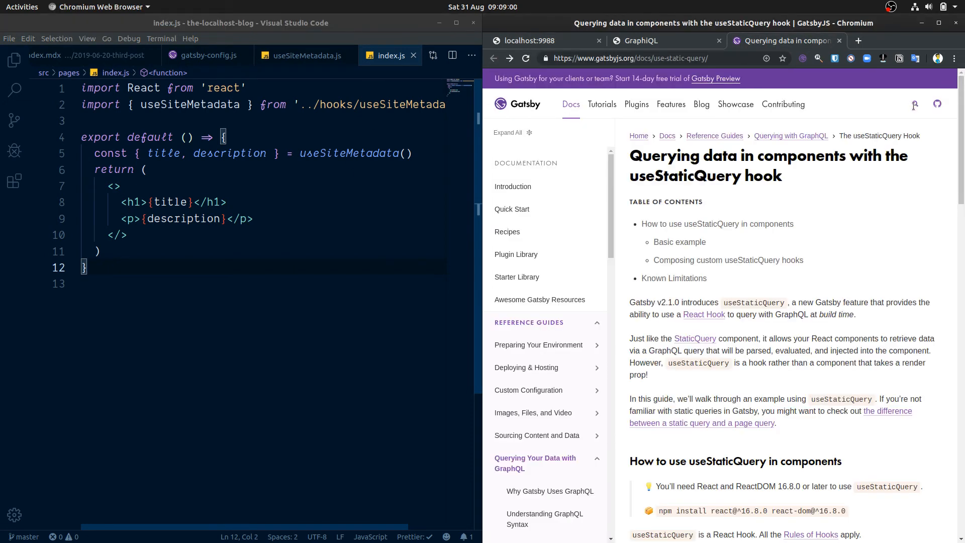
type("sty")
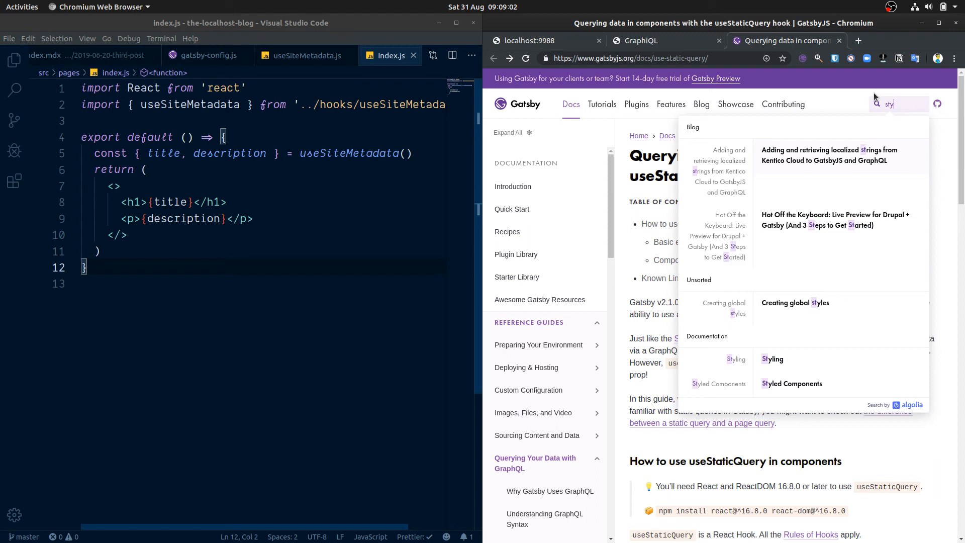
type("led- compo")
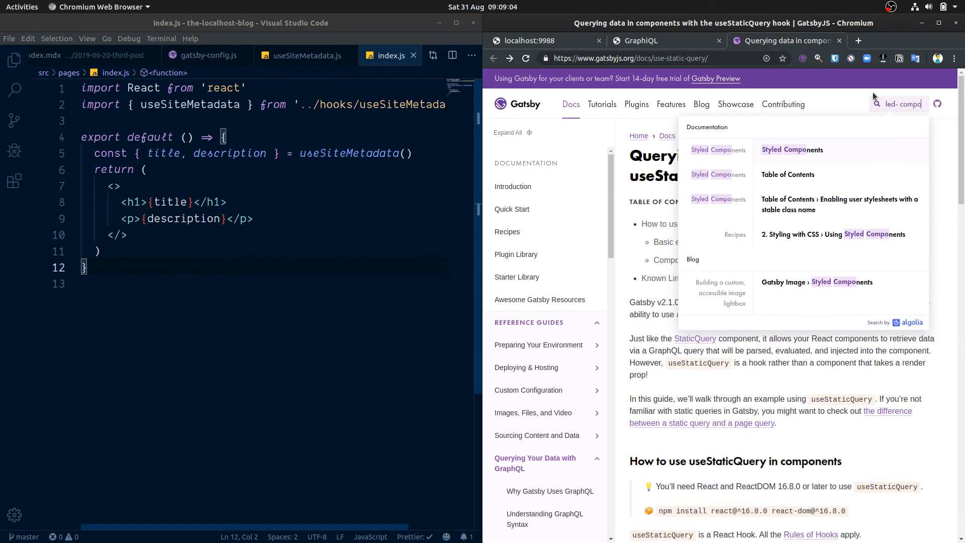
left_click(793, 150)
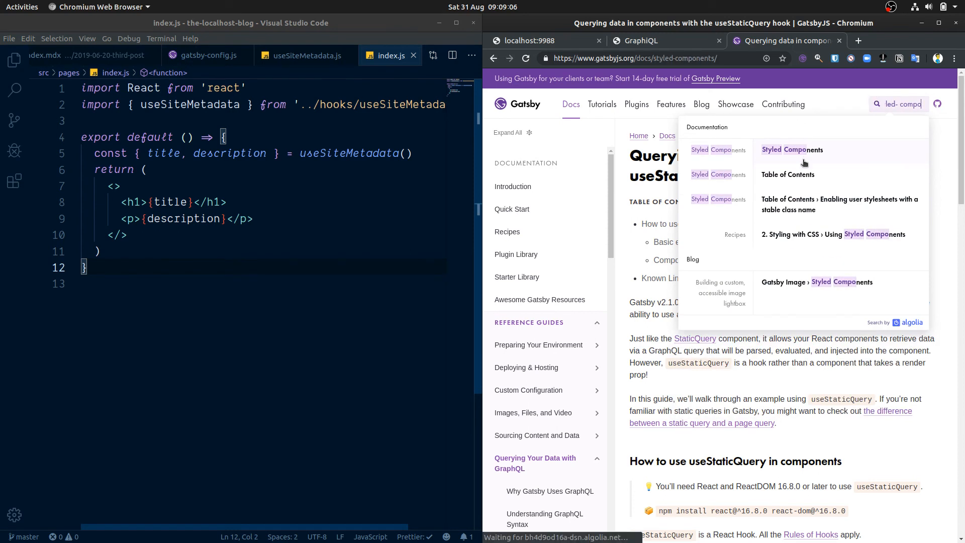
left_click(792, 149)
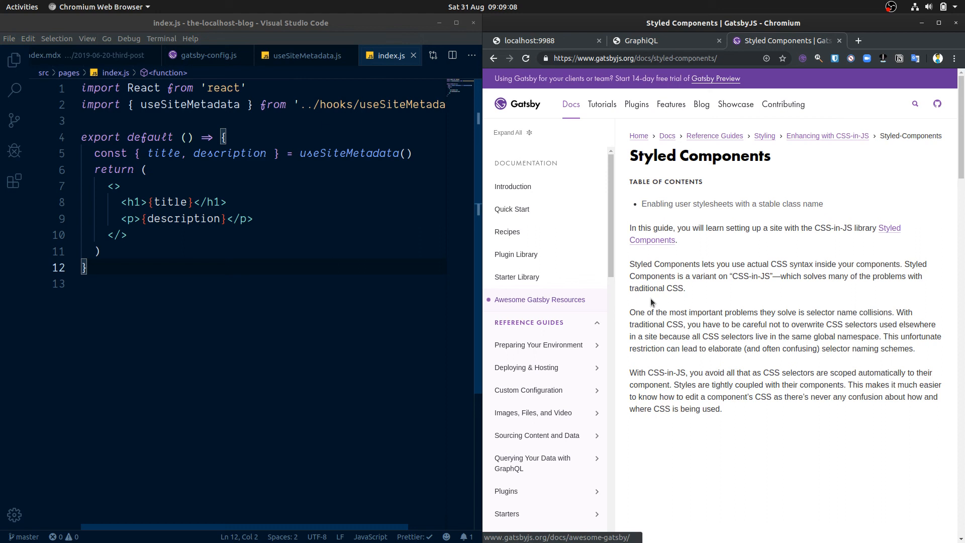
- Scroll the guide to the gatsby-plugin-styled-components install command, then return to the terminal
scroll("down", 3)
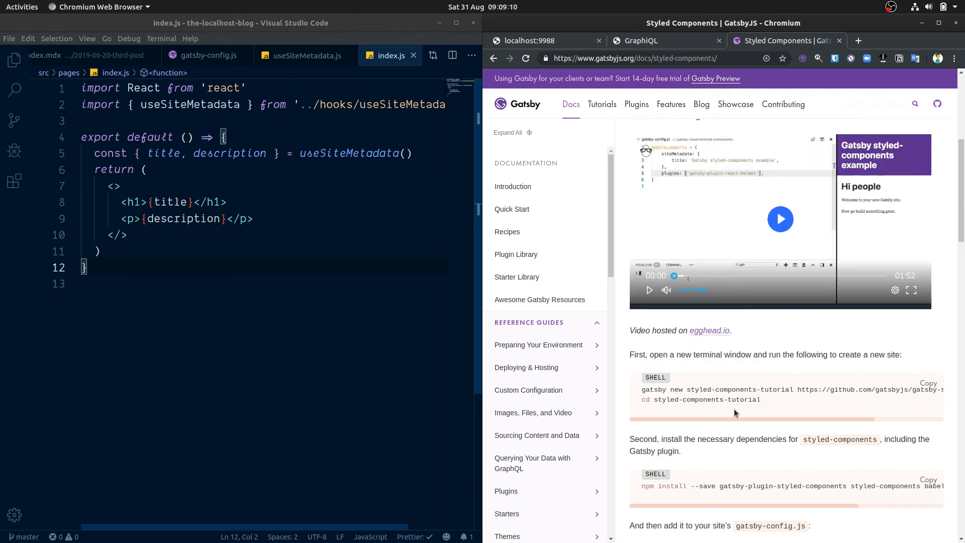
scroll("down", 3)
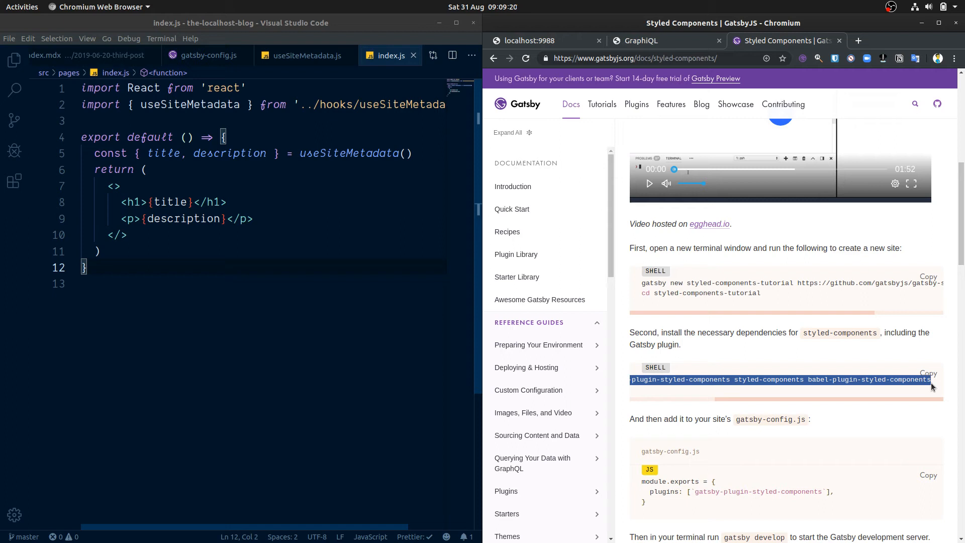
mouse_move(812, 399)
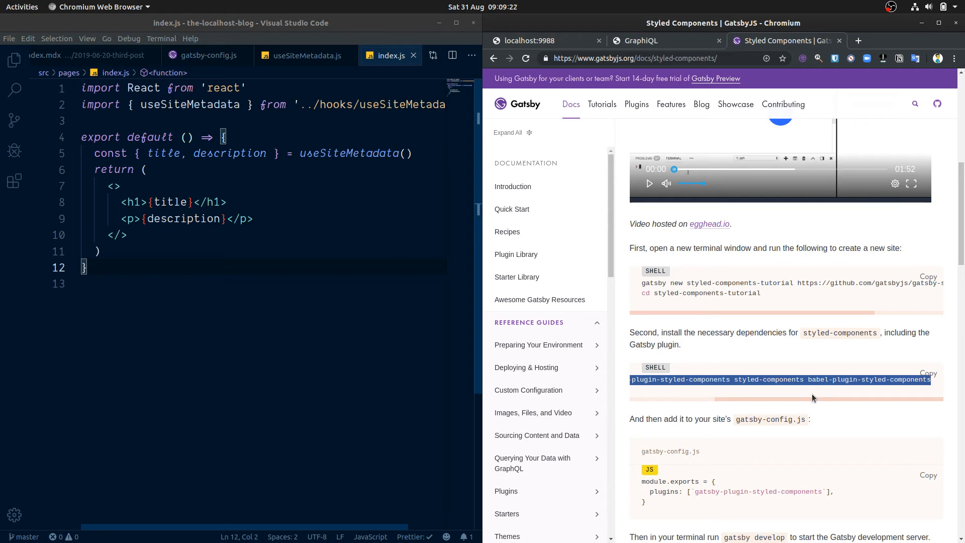
mouse_move(809, 396)
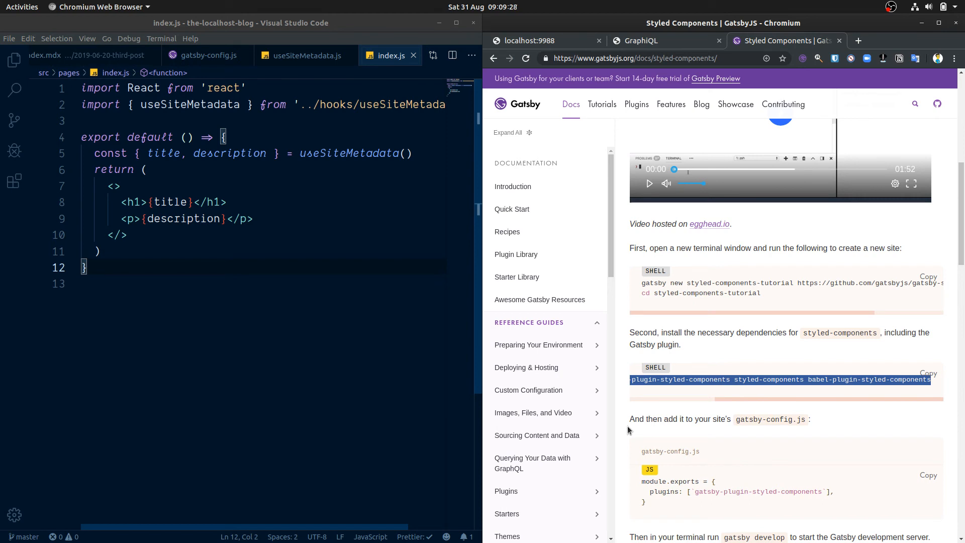
mouse_move(257, 361)
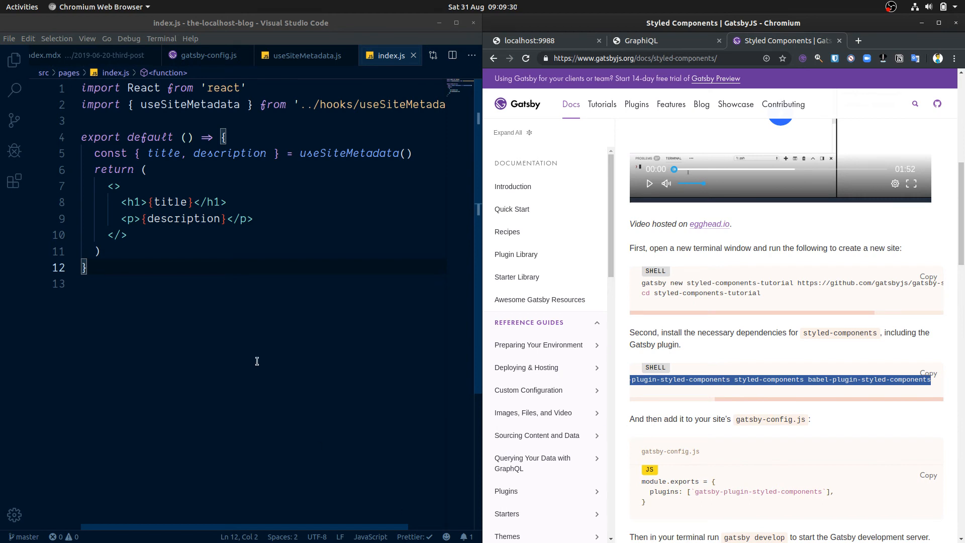
mouse_move(214, 219)
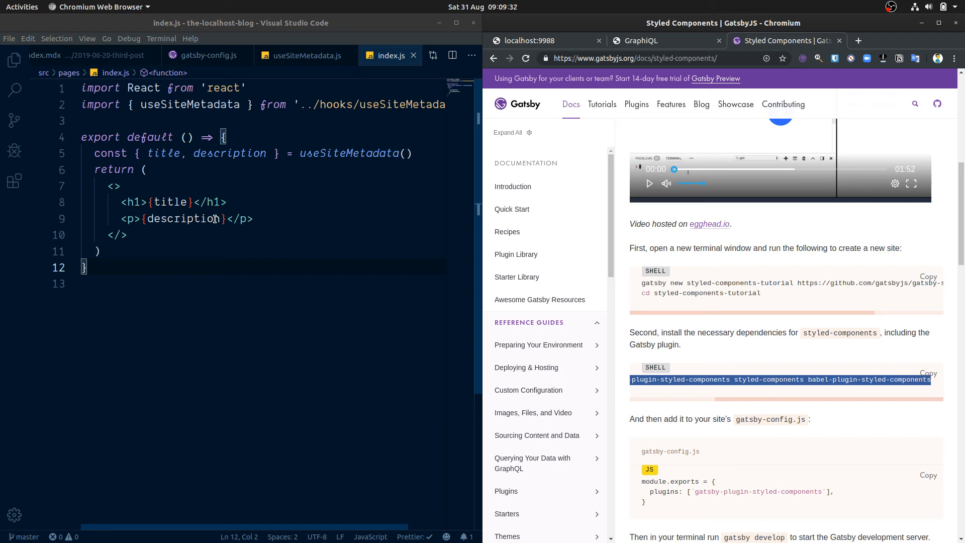
left_click(120, 185)
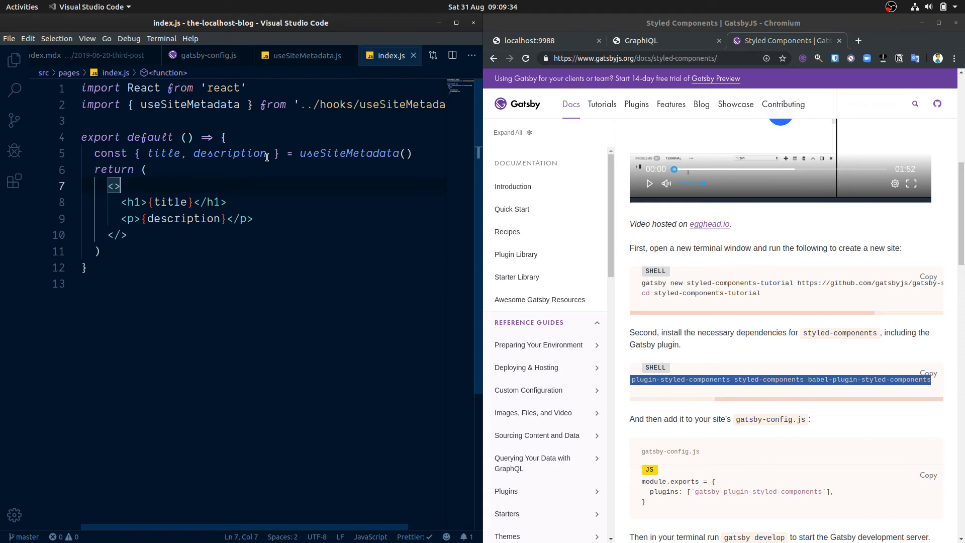
key("alt+Tab")
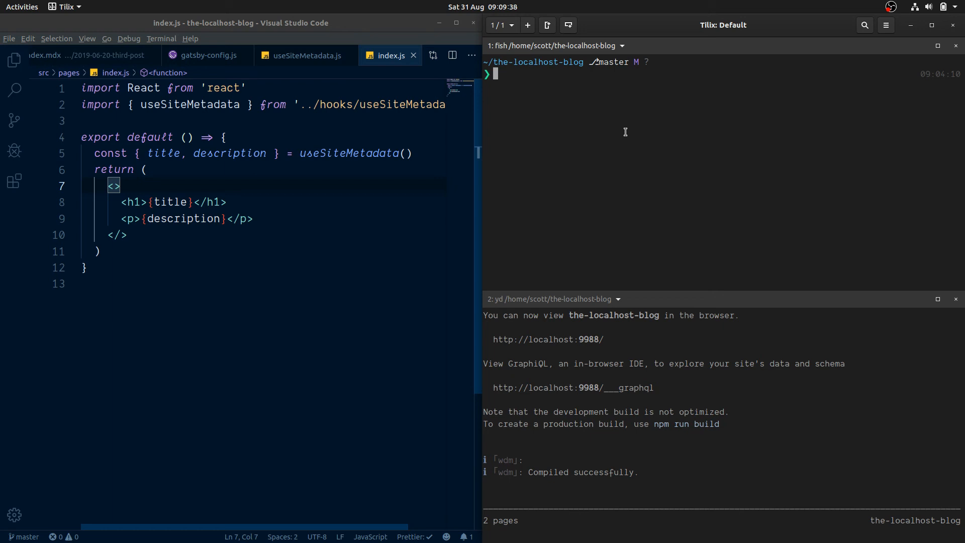
- Run the styled-components dependency install in the the-localhost-blog Tilix pane
type("ya gatsby-plugin-hotjar-tracking")
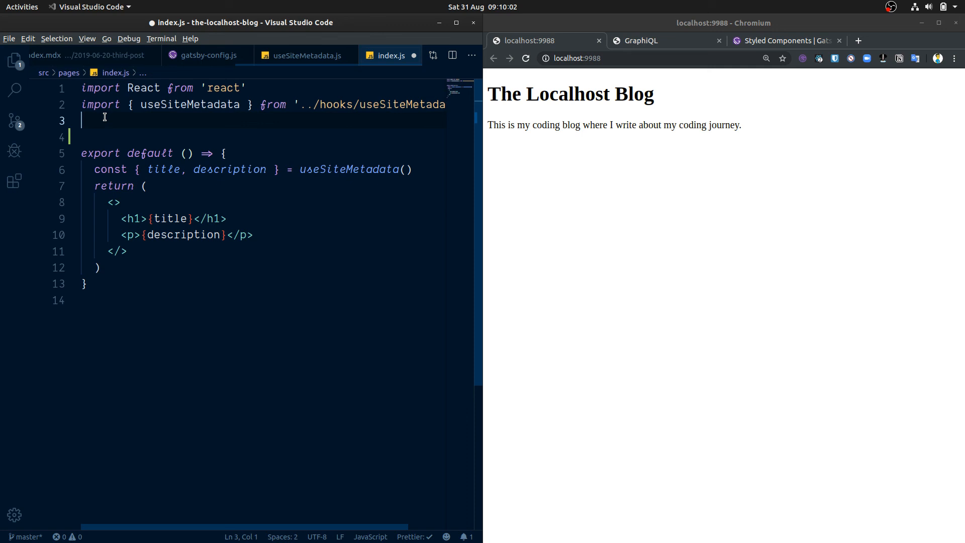
- Import styled from 'styled-components' and declare const StyledH1 = styled.h1 in index.js
type("isc")
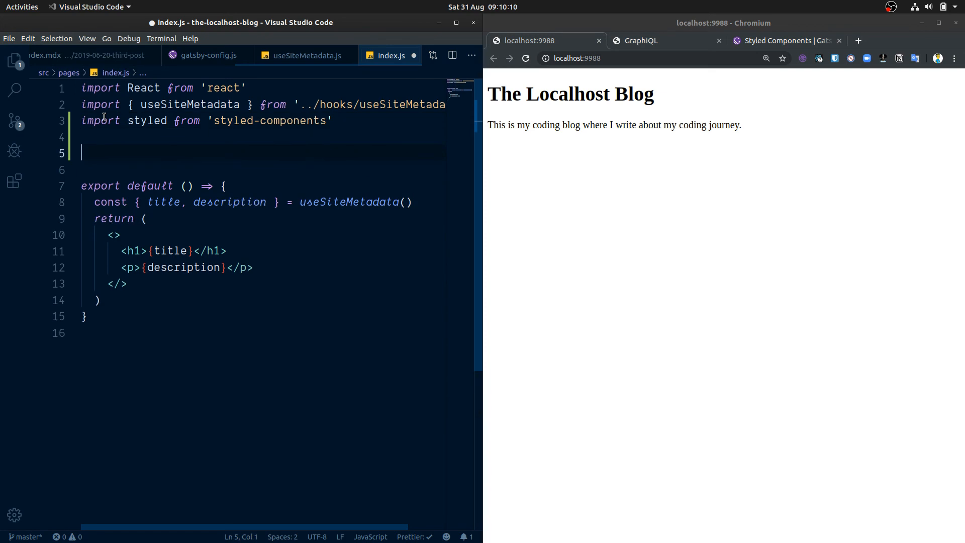
type("sc")
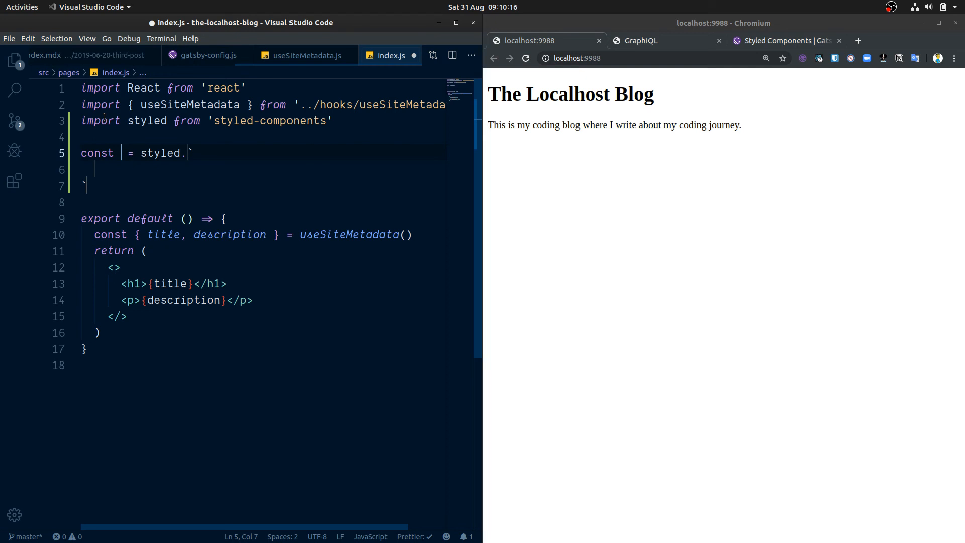
type("StyledH")
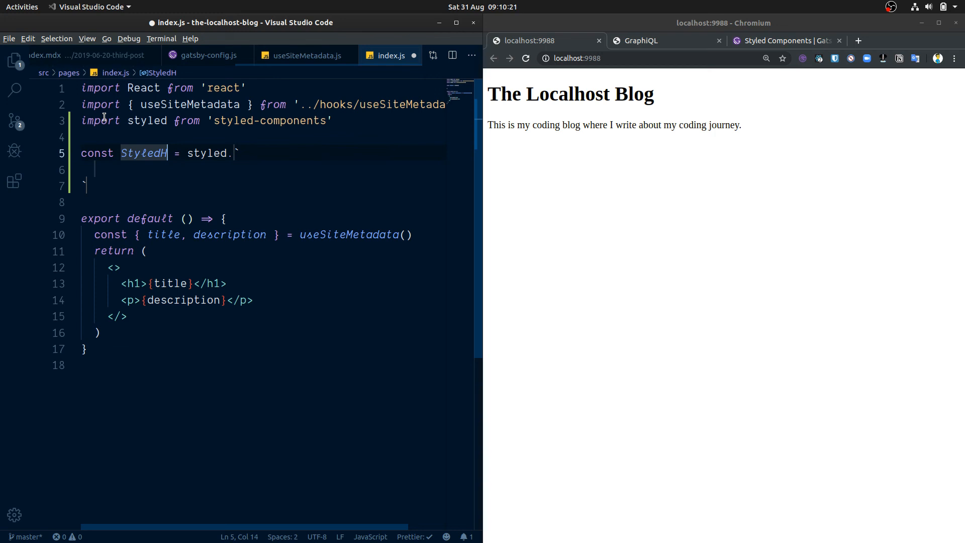
type("1.")
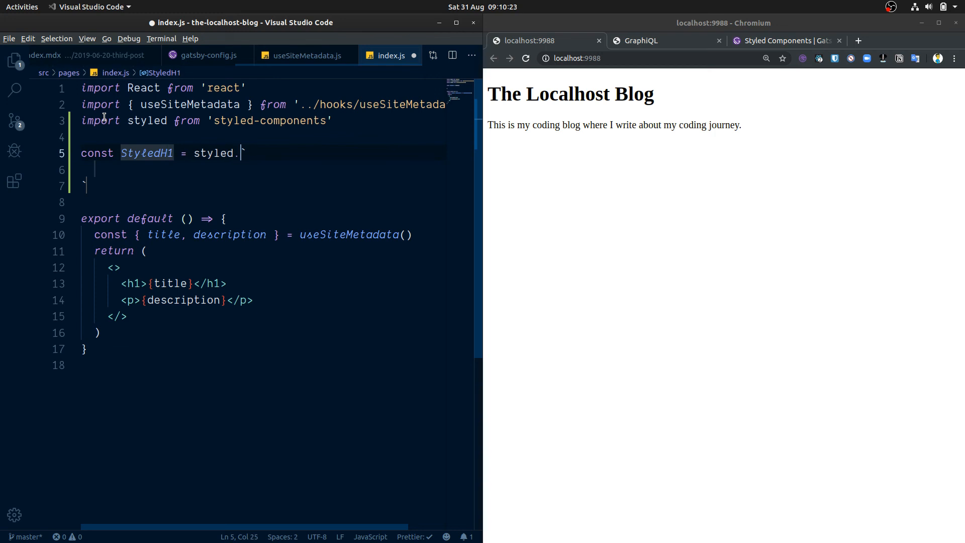
type("h1")
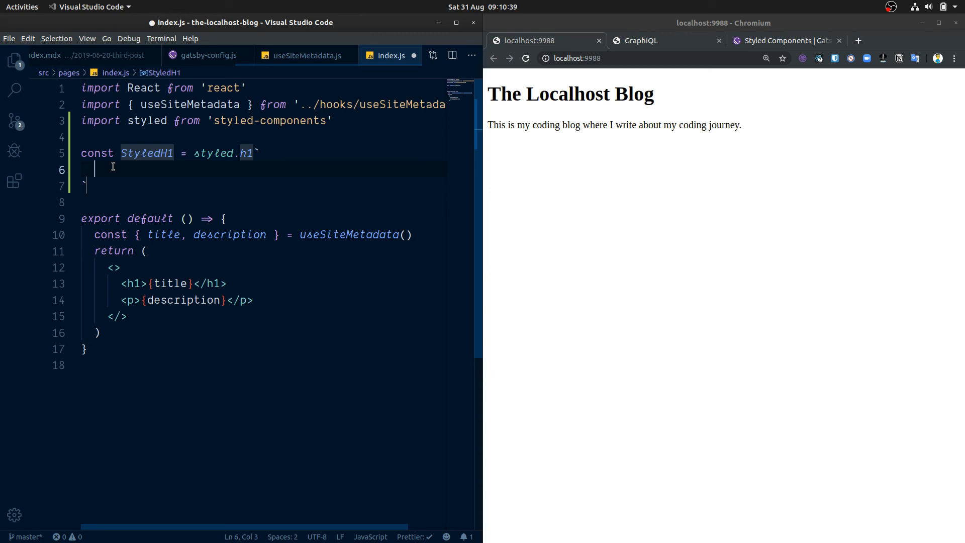
- Give StyledH1 the CSS rule color: rebeccapurple;
type("color:")
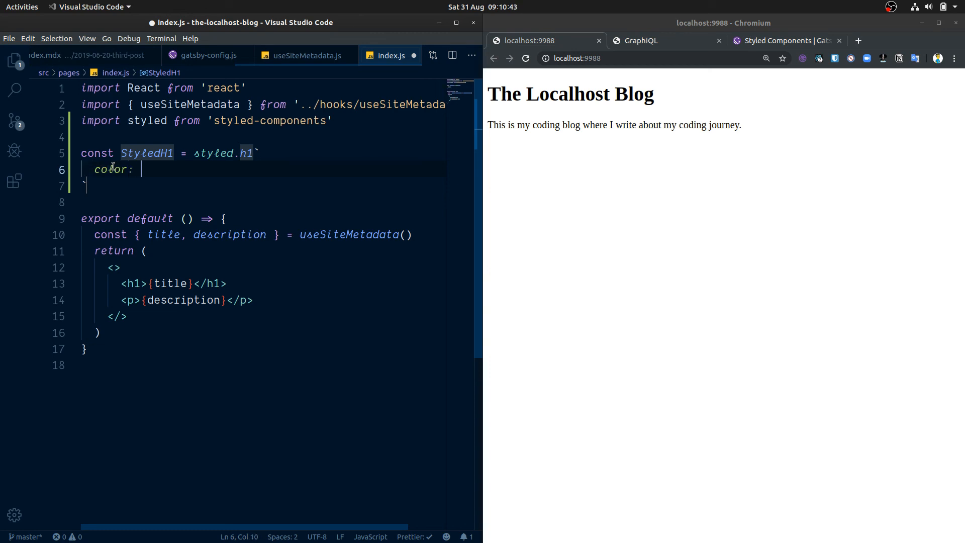
type("rebecca")
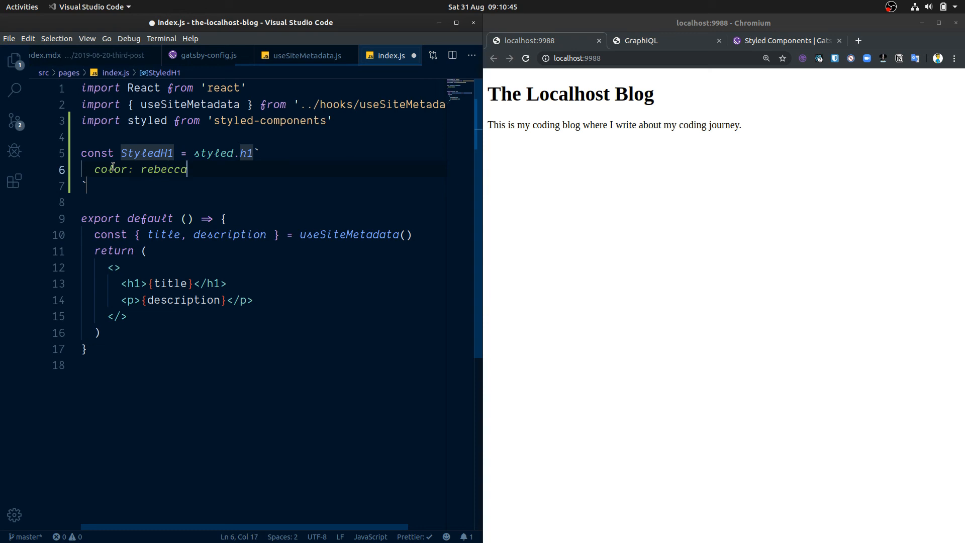
type("purple")
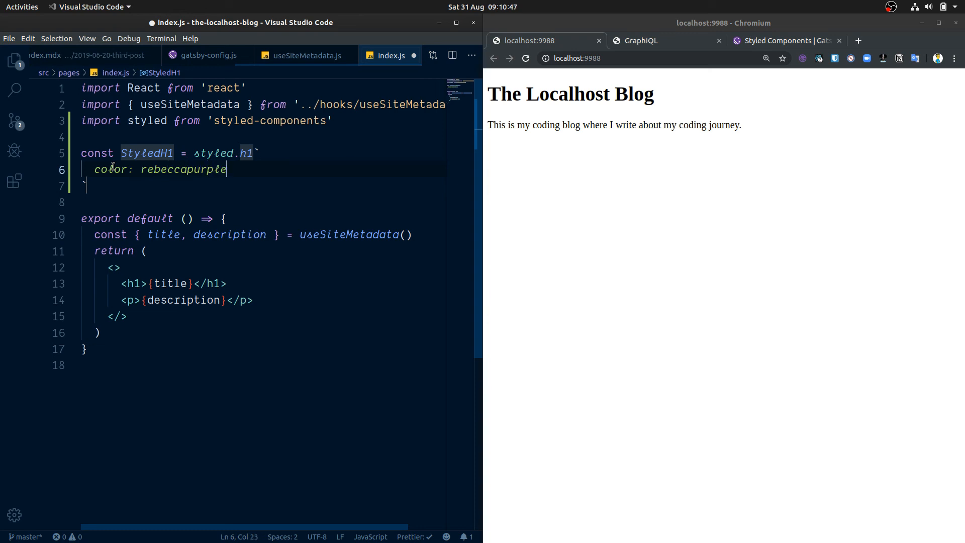
type(";")
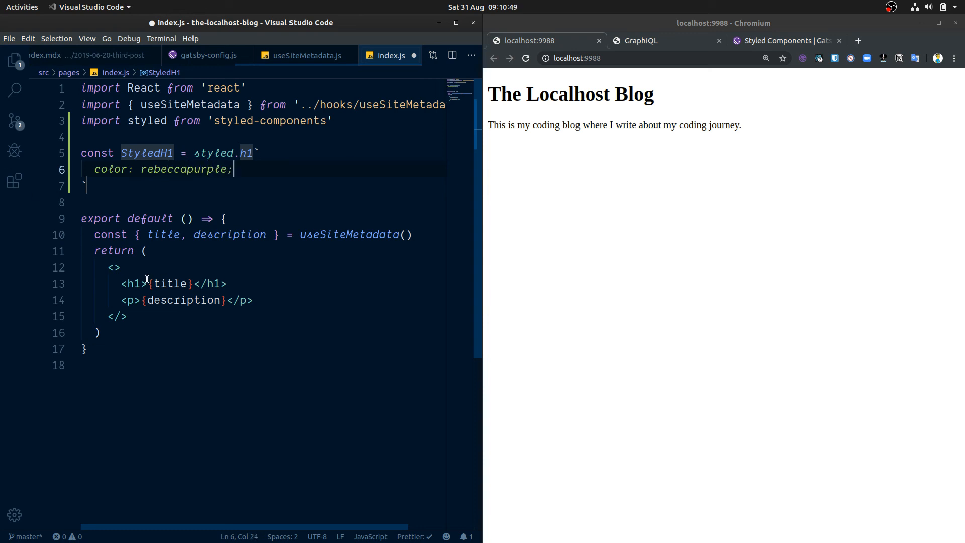
double_click(133, 283)
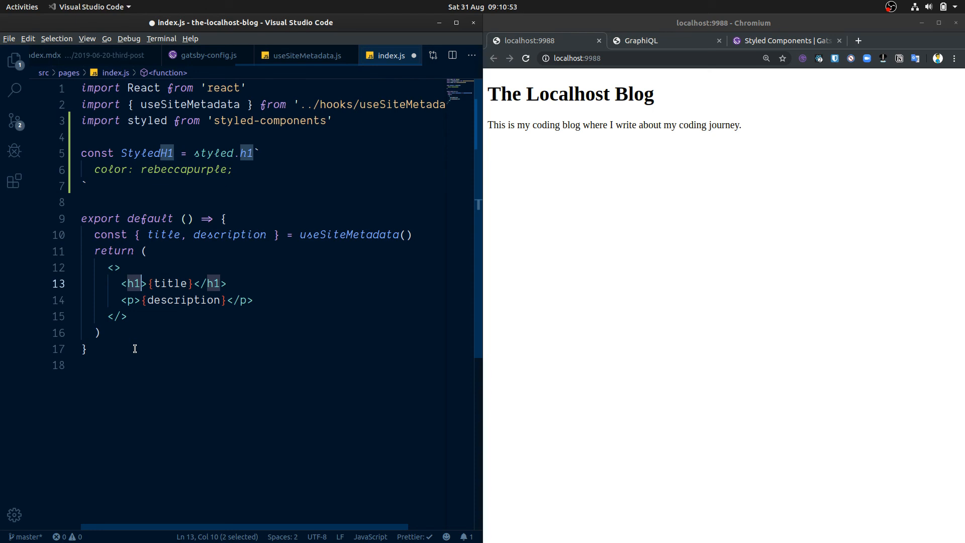
- Replace the title's <h1> tags with <StyledH1> and check the purple heading in Chromium
type("s")
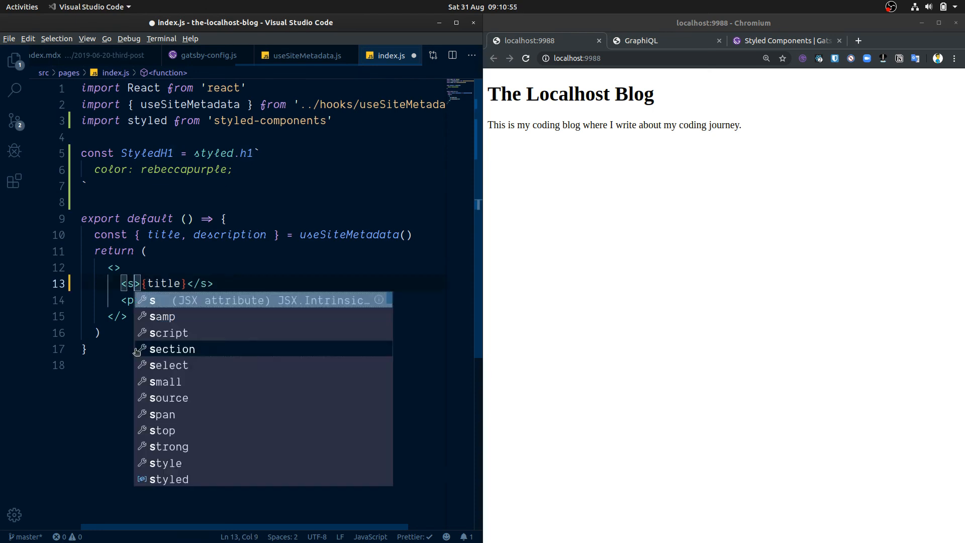
type("tyledH1")
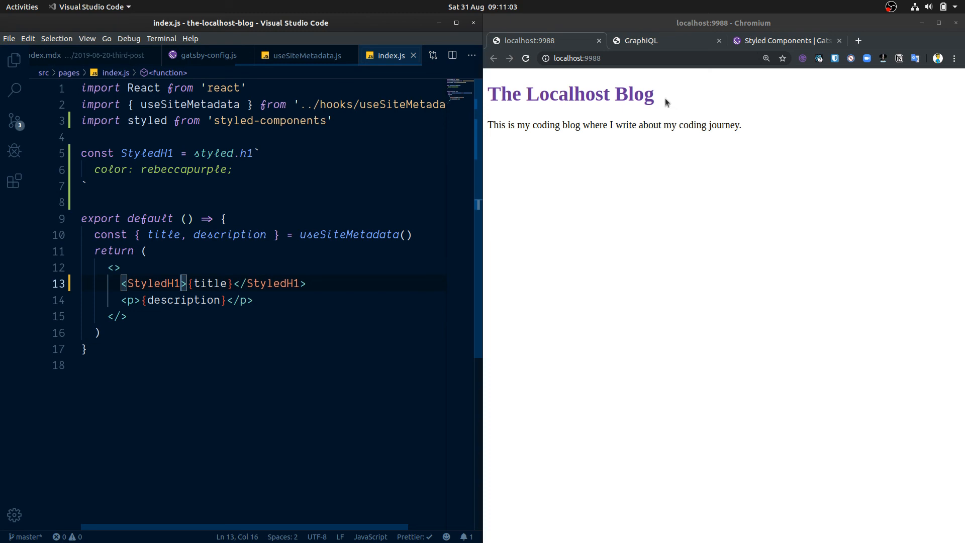
double_click(569, 94)
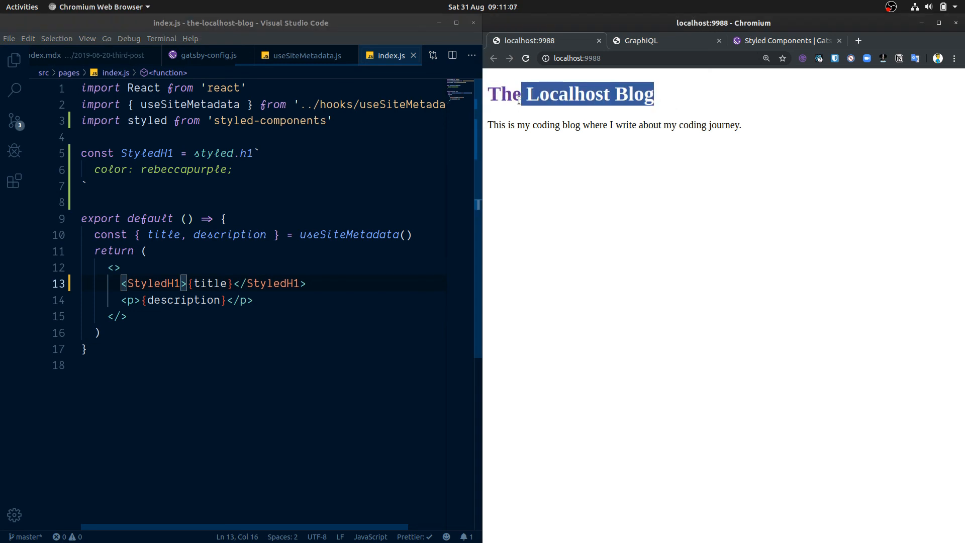
left_click(49, 395)
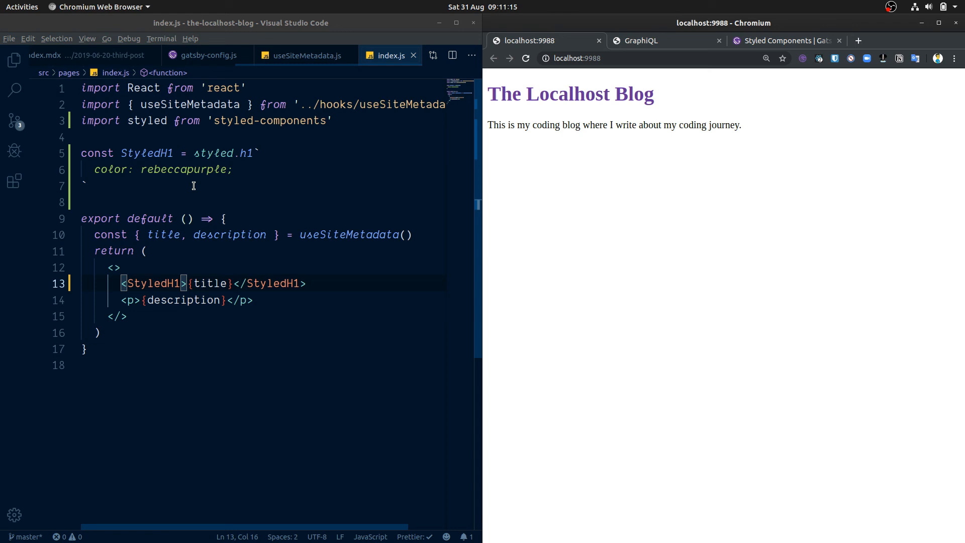
mouse_move(187, 195)
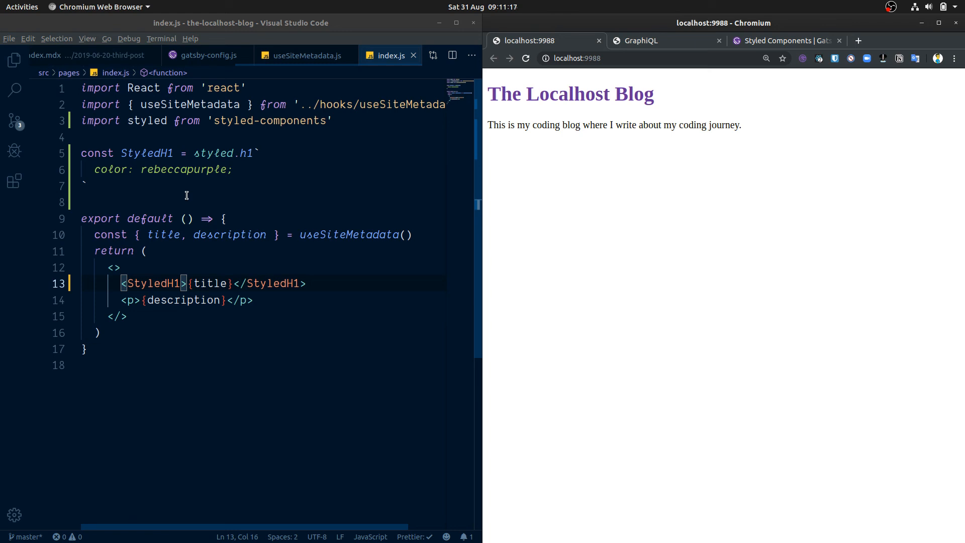